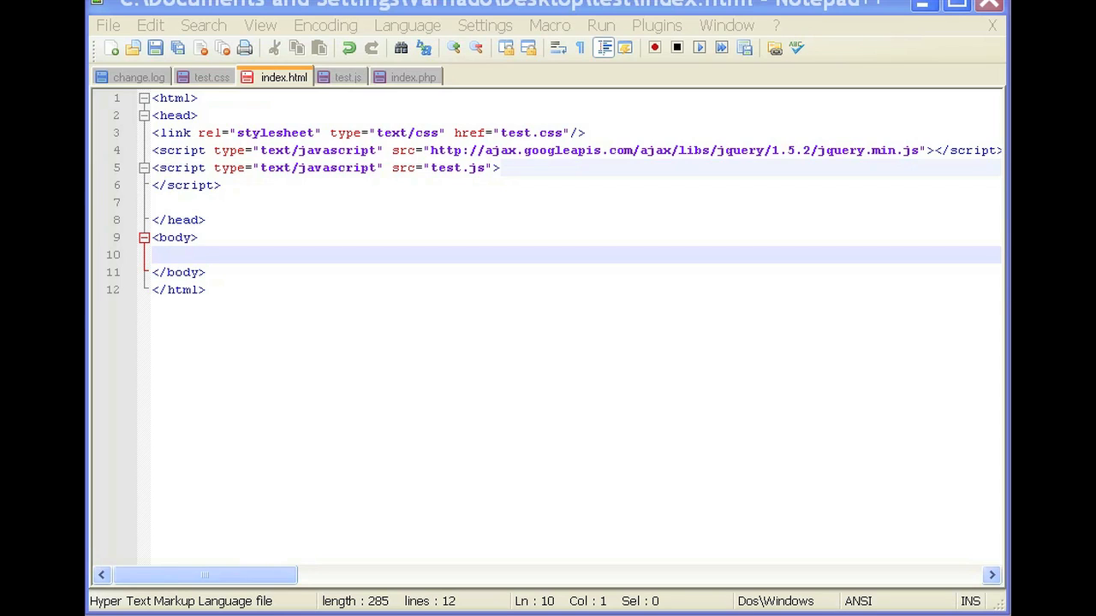
{"action": "mouse_move", "coordinate": [462, 11]}
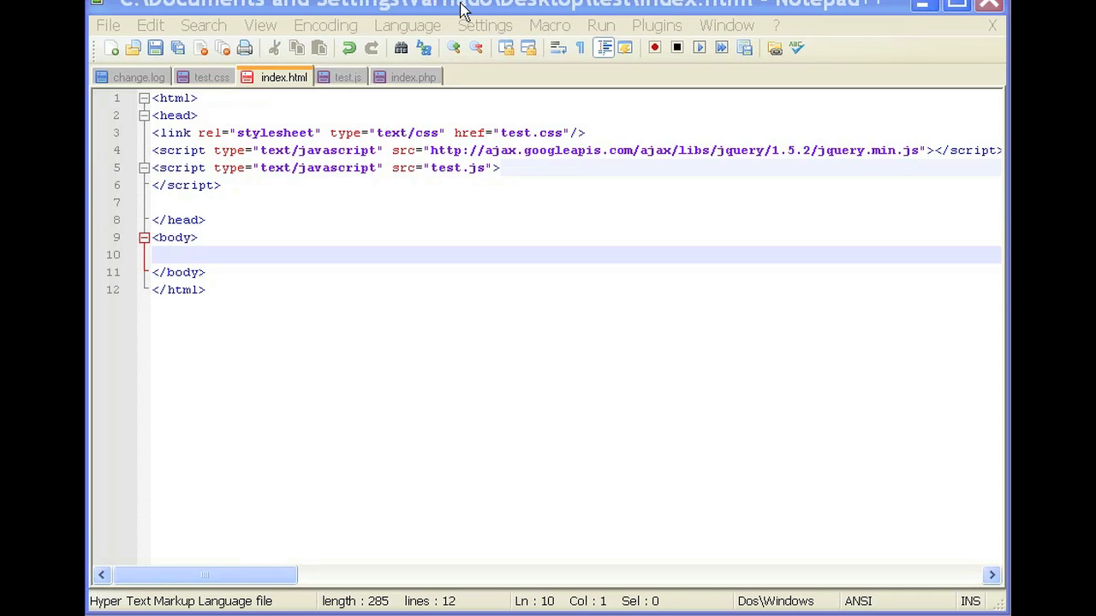
{"action": "mouse_move", "coordinate": [452, 111]}
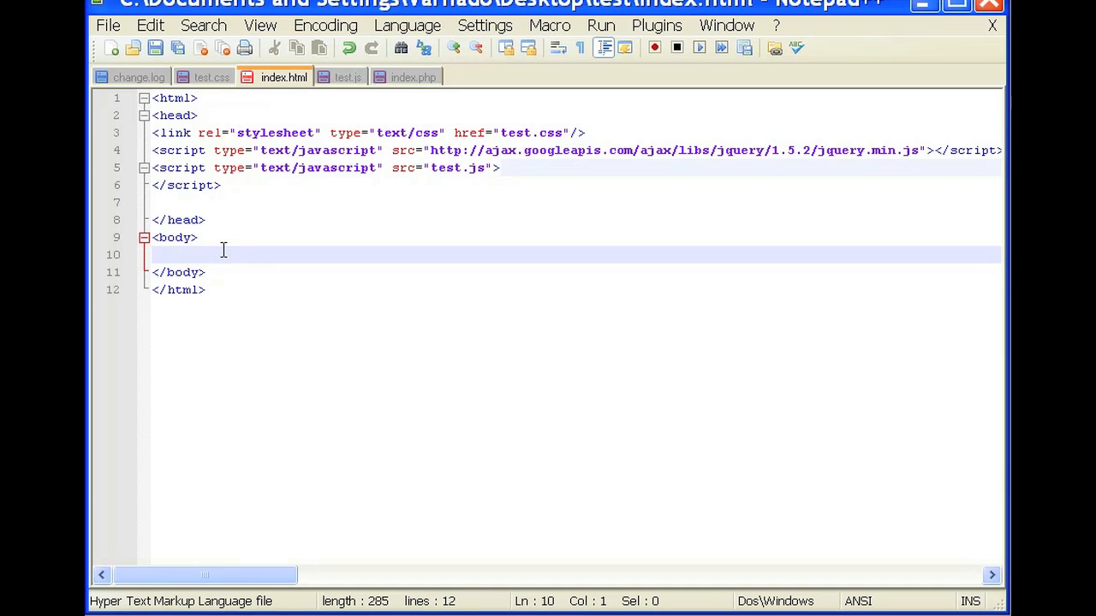
Add an opening <ul id="navbar"> tag on line 10 of index.html's body.
{"action": "type", "text": "<ul"}
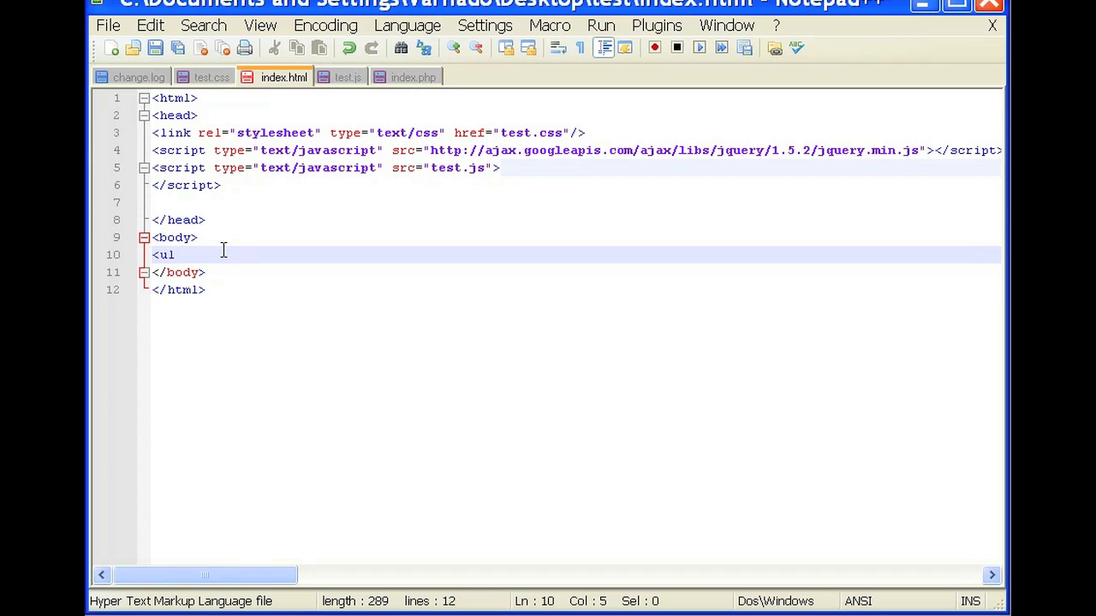
{"action": "type", "text": "id="}
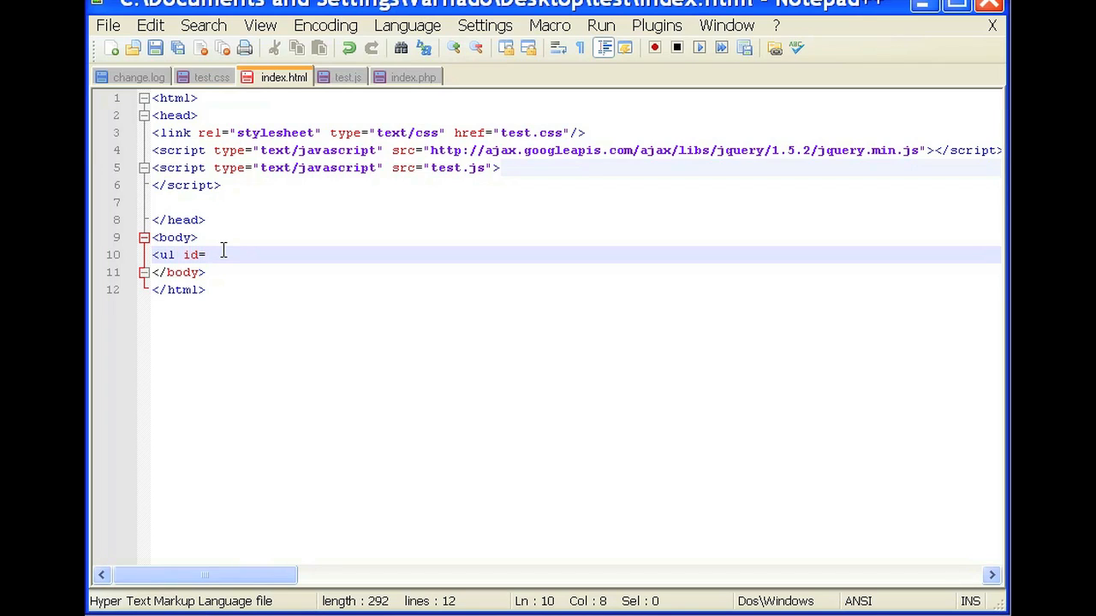
{"action": "type", "text": "g"}
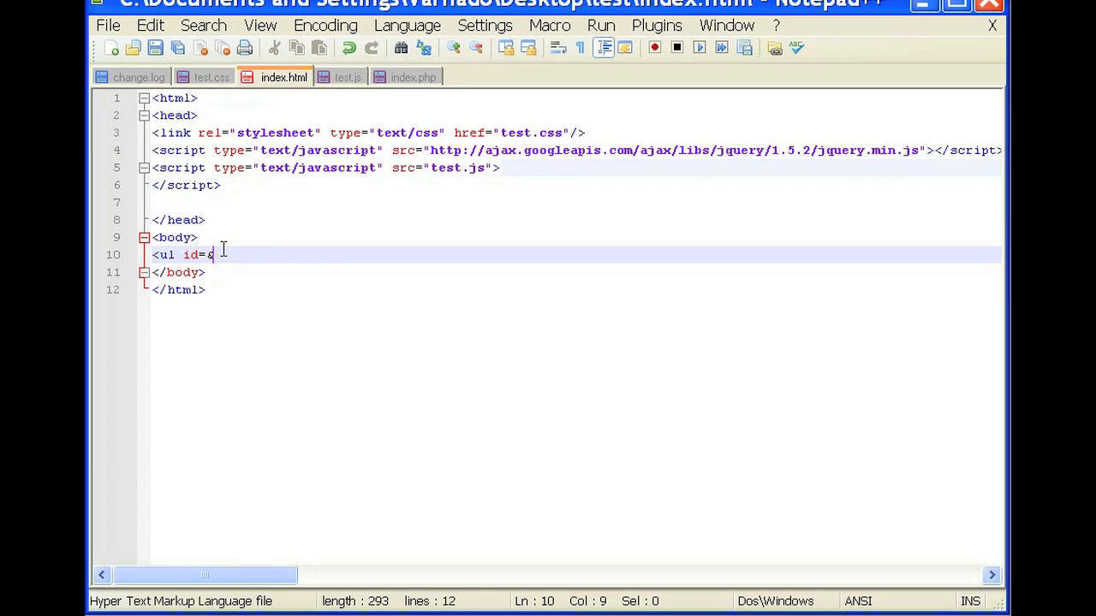
{"action": "type", "text": "#"}
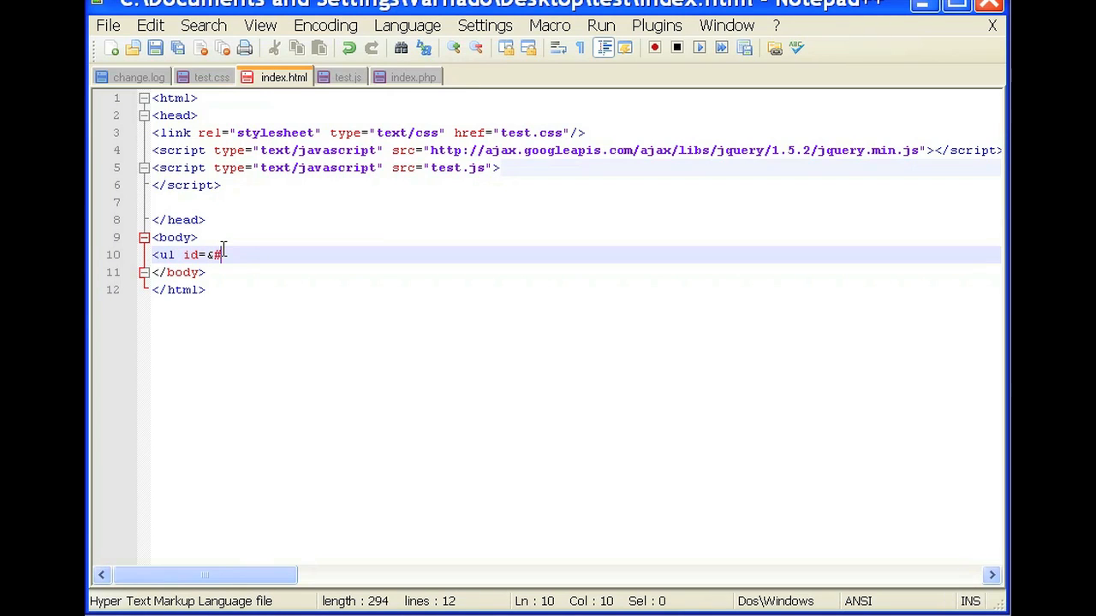
{"action": "type", "text": "34"}
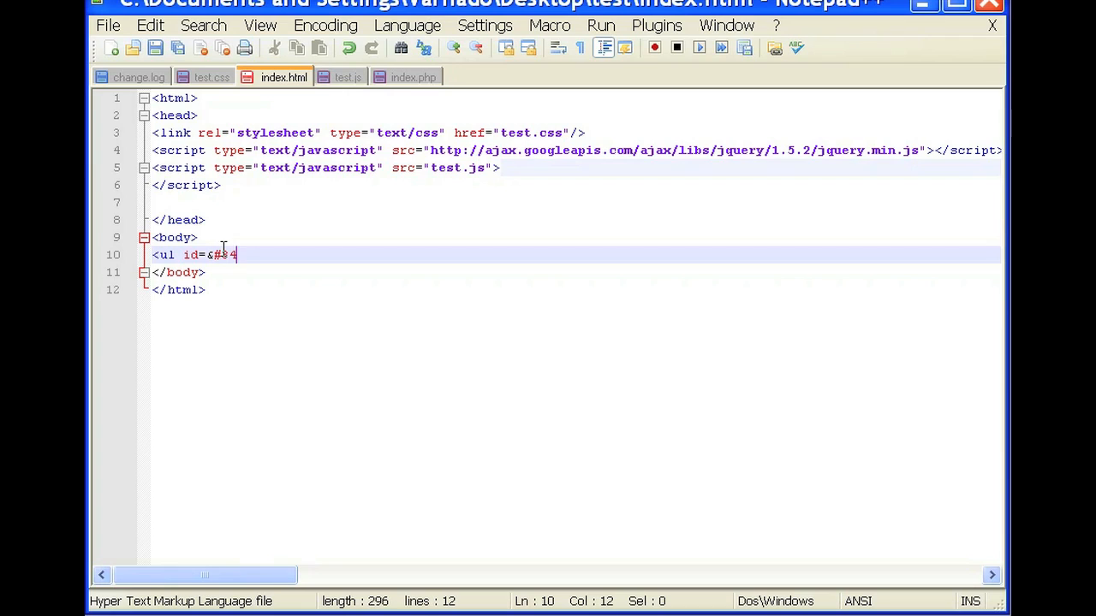
{"action": "type", "text": "navba"}
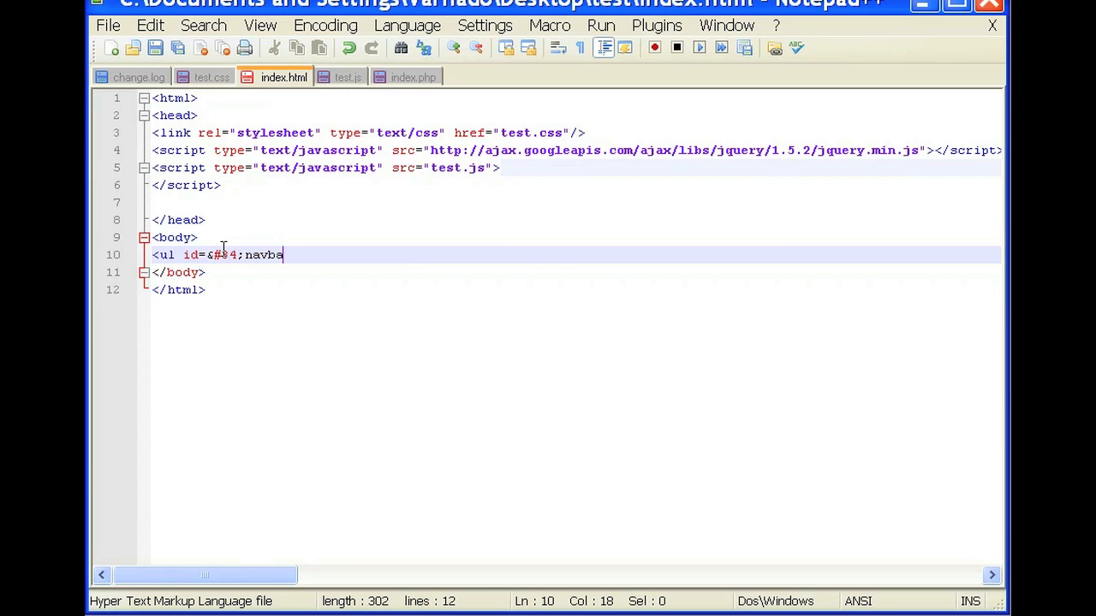
{"action": "type", "text": "r&#34;>"}
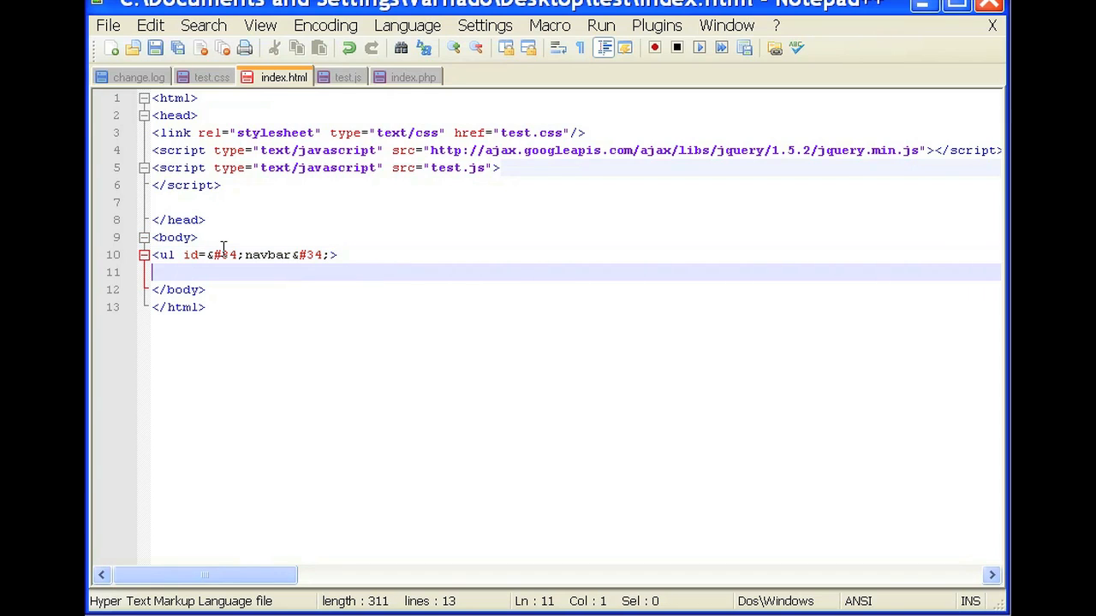
Add list item 1 holding a nested list with items 1.1 and 1.2.
{"action": "type", "text": "<"}
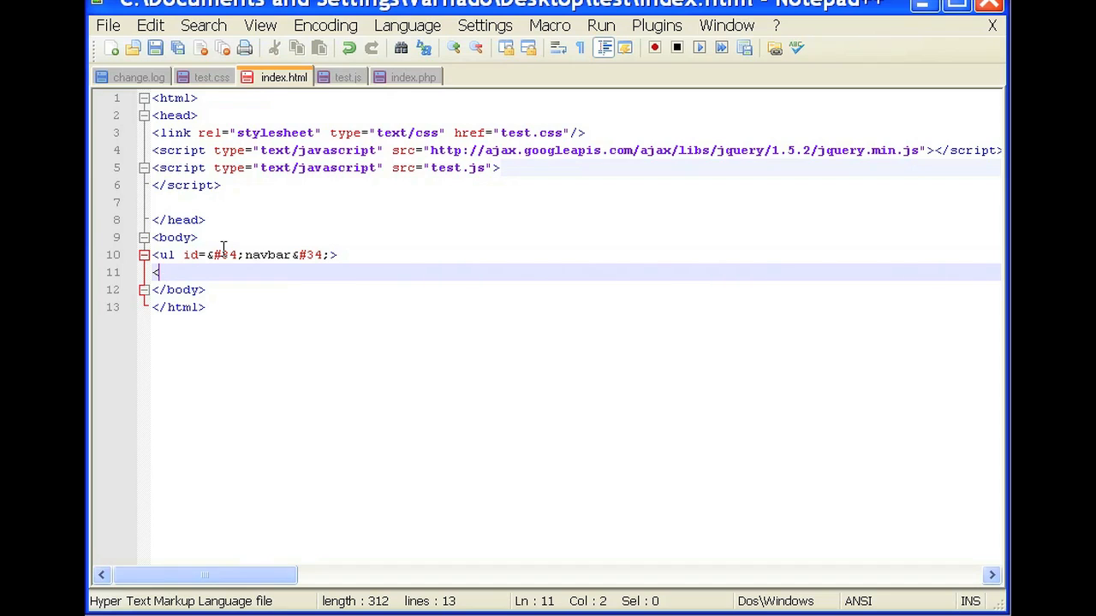
{"action": "type", "text": "li>"}
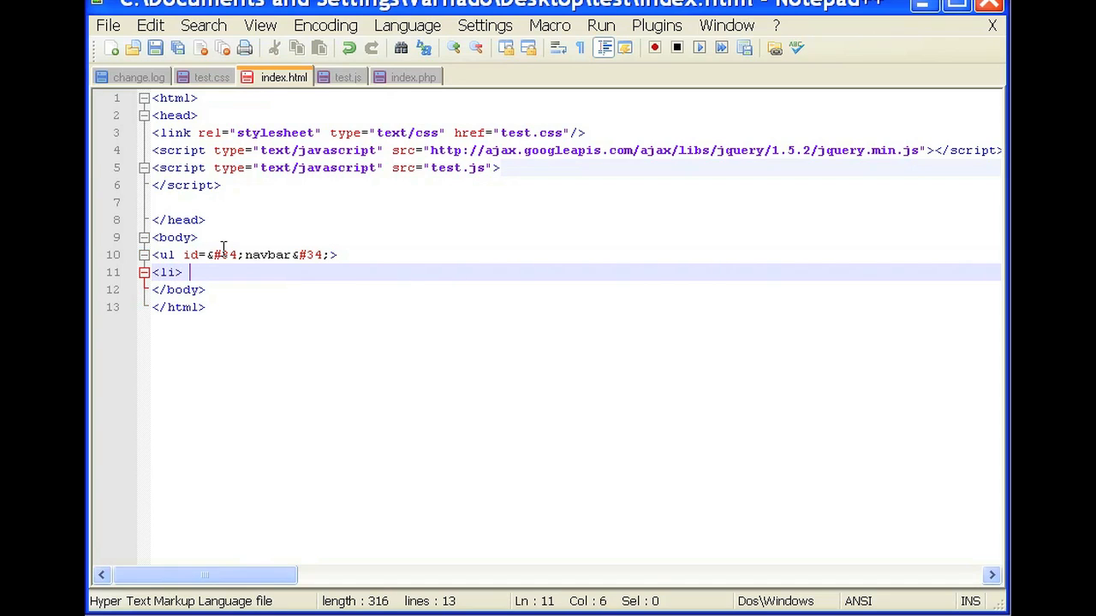
{"action": "type", "text": "1"}
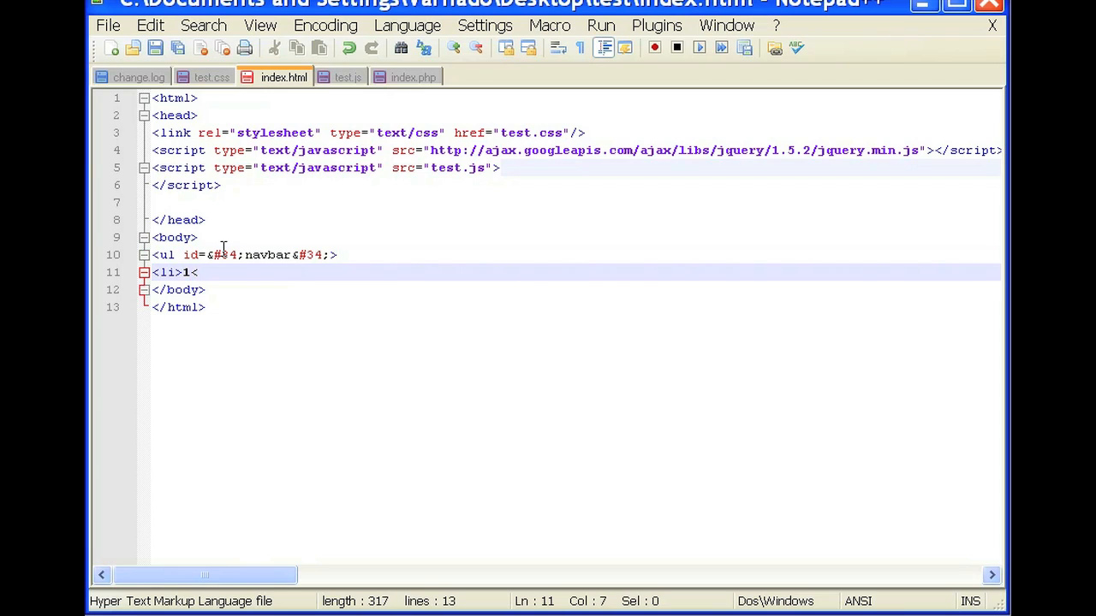
{"action": "type", "text": "<ul"}
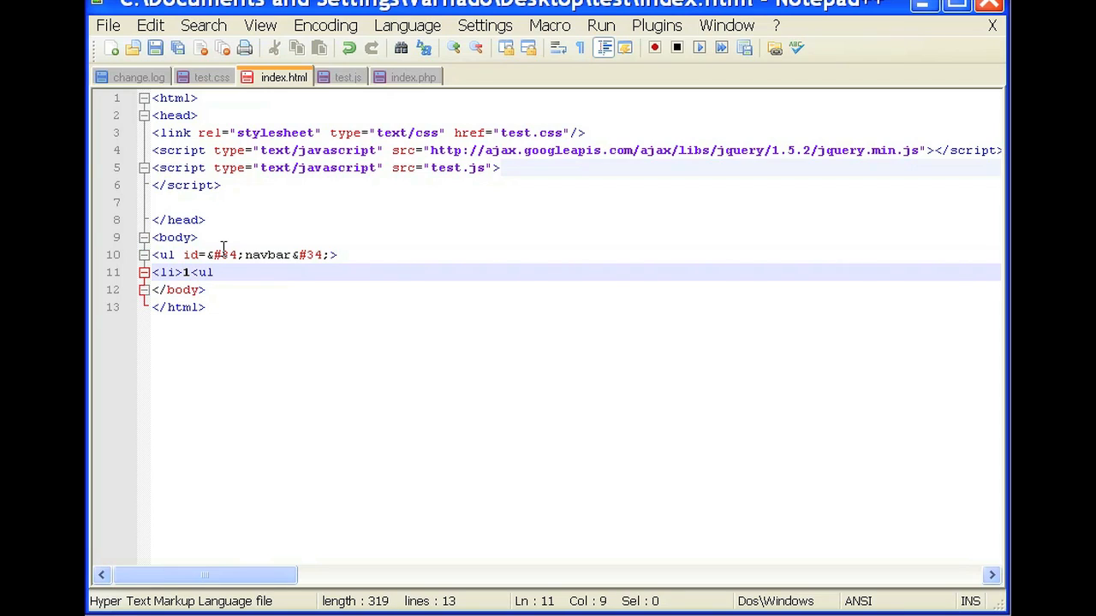
{"action": "type", "text": "<li"}
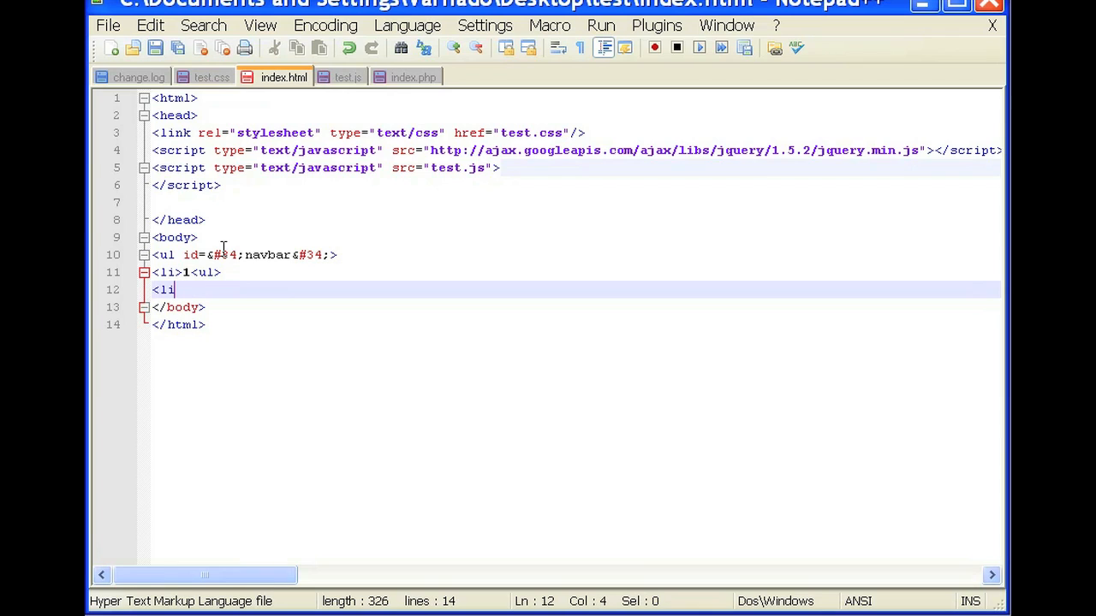
{"action": "type", "text": ">"}
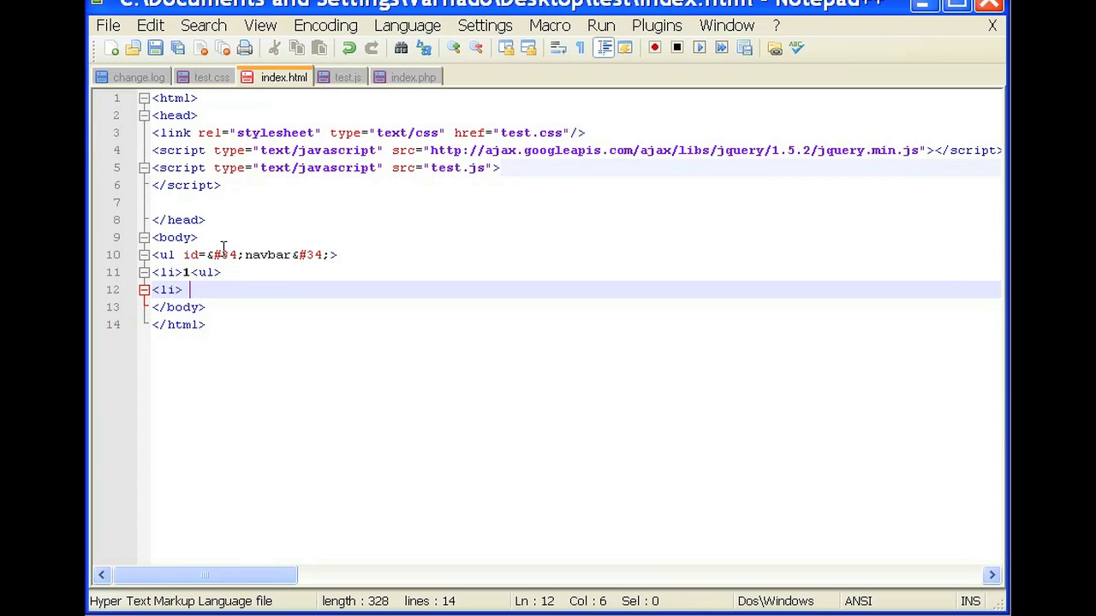
{"action": "type", "text": "1.1<"}
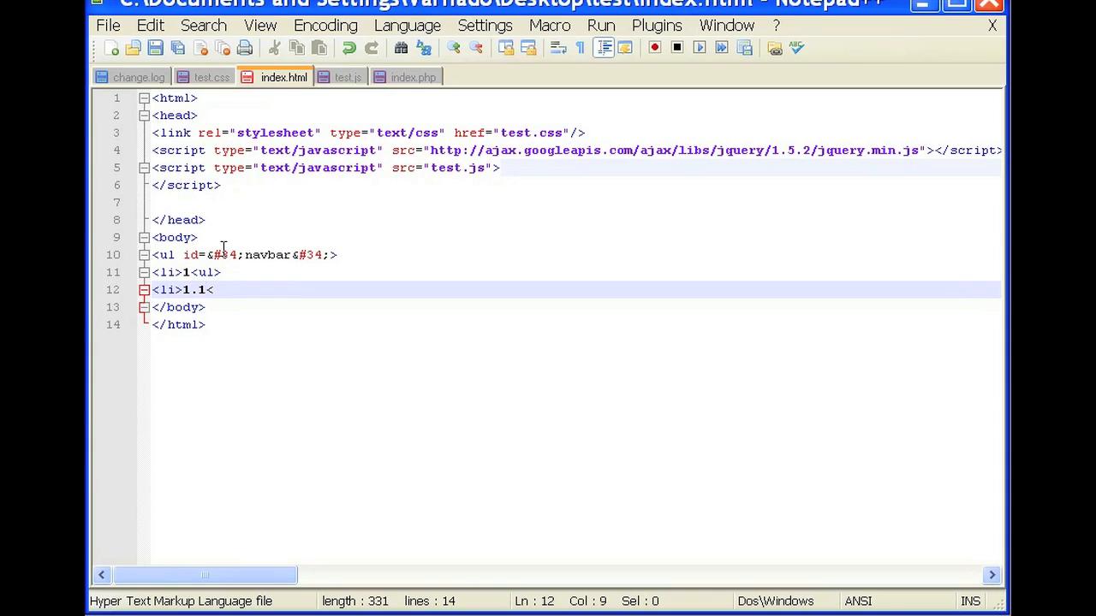
{"action": "type", "text": "/li>"}
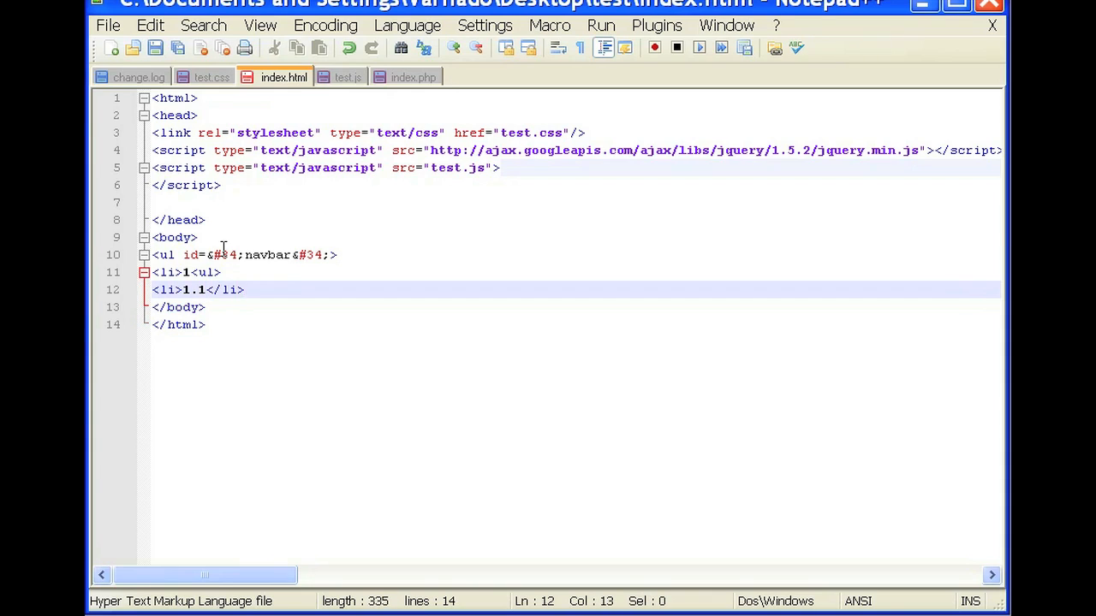
{"action": "type", "text": "<li"}
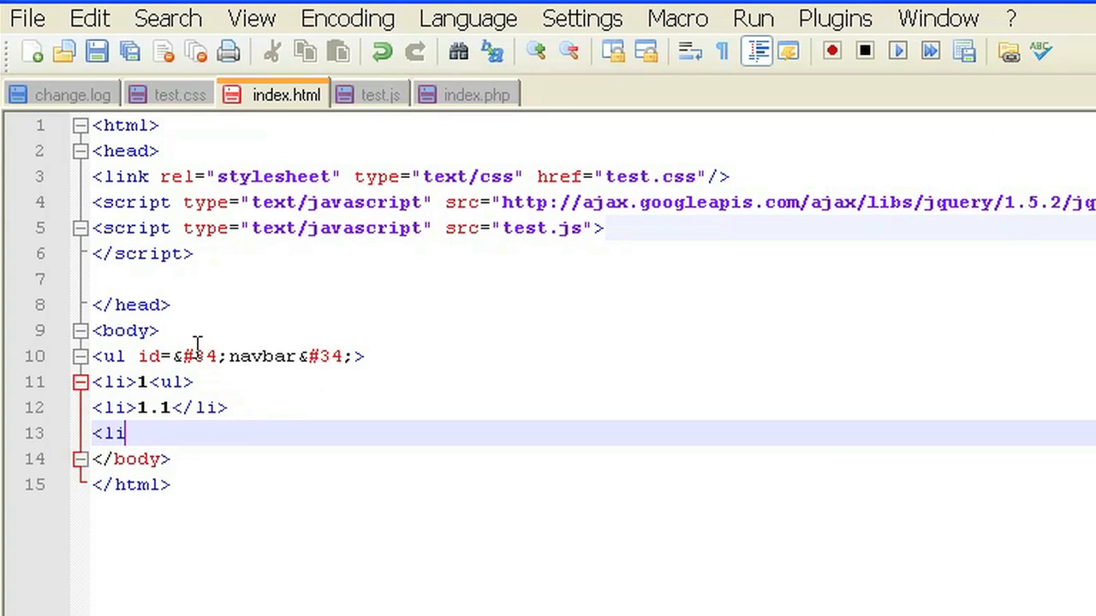
{"action": "type", "text": ">"}
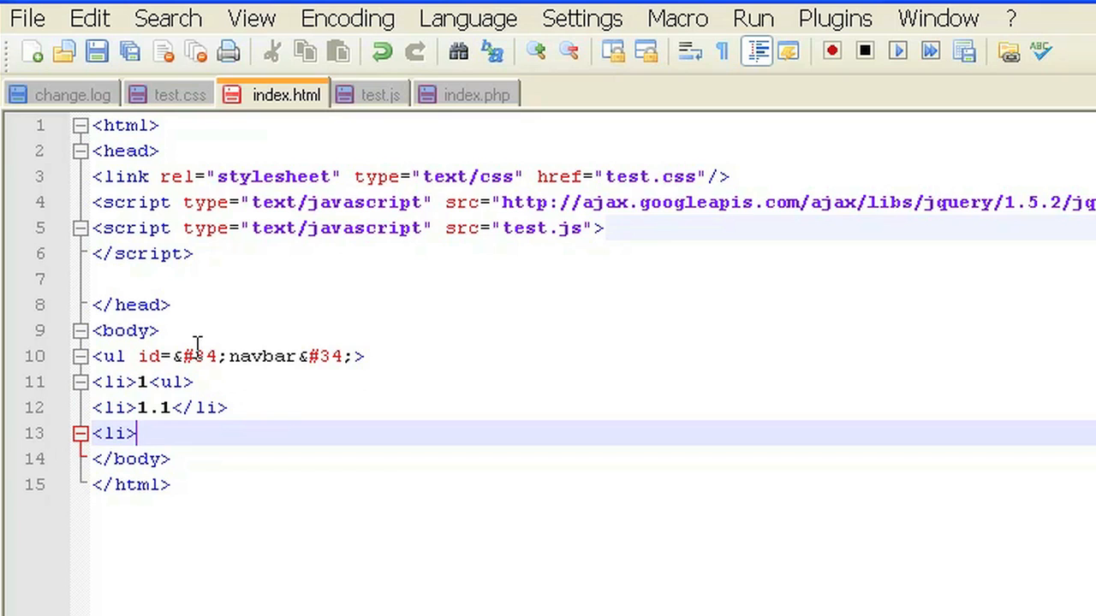
{"action": "type", "text": "1.2</li>"}
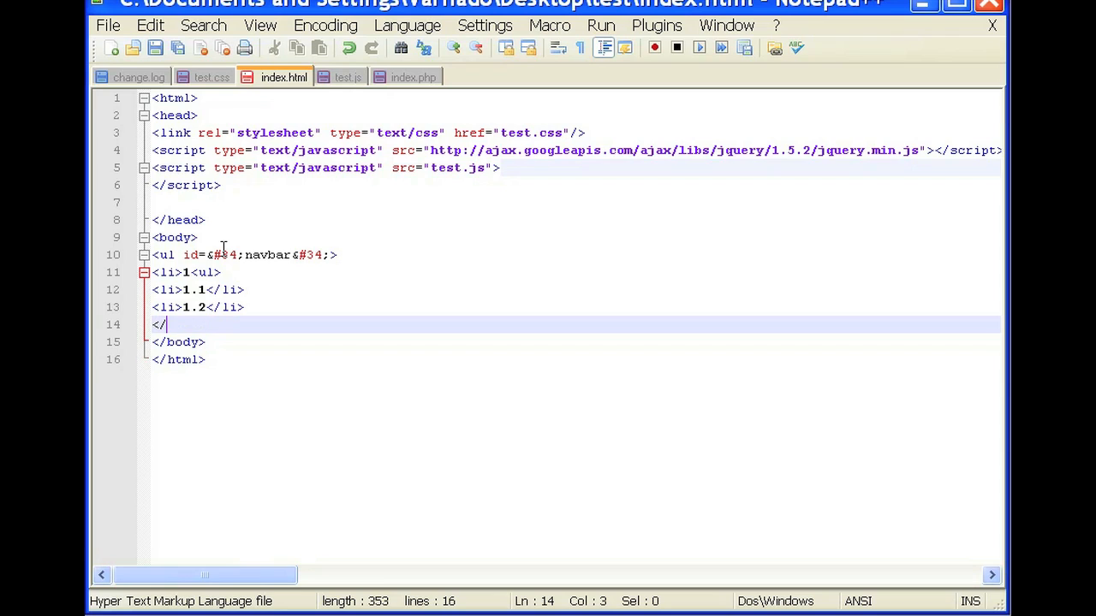
Close the nested </ul>, item 1's </li>, and the outer navbar </ul>.
{"action": "type", "text": "ul"}
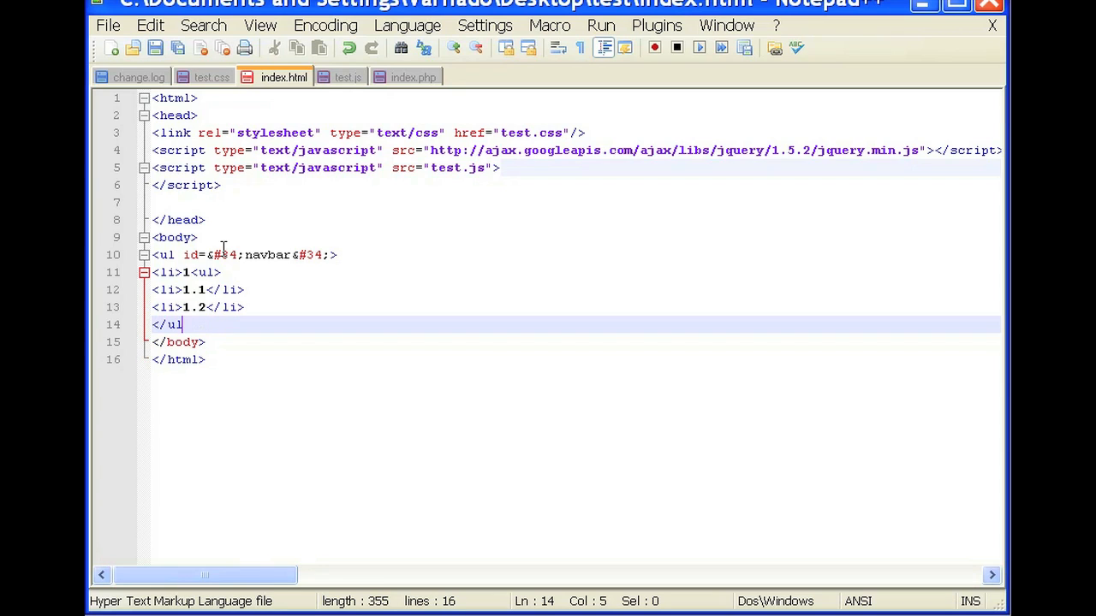
{"action": "key", "text": "Return"}
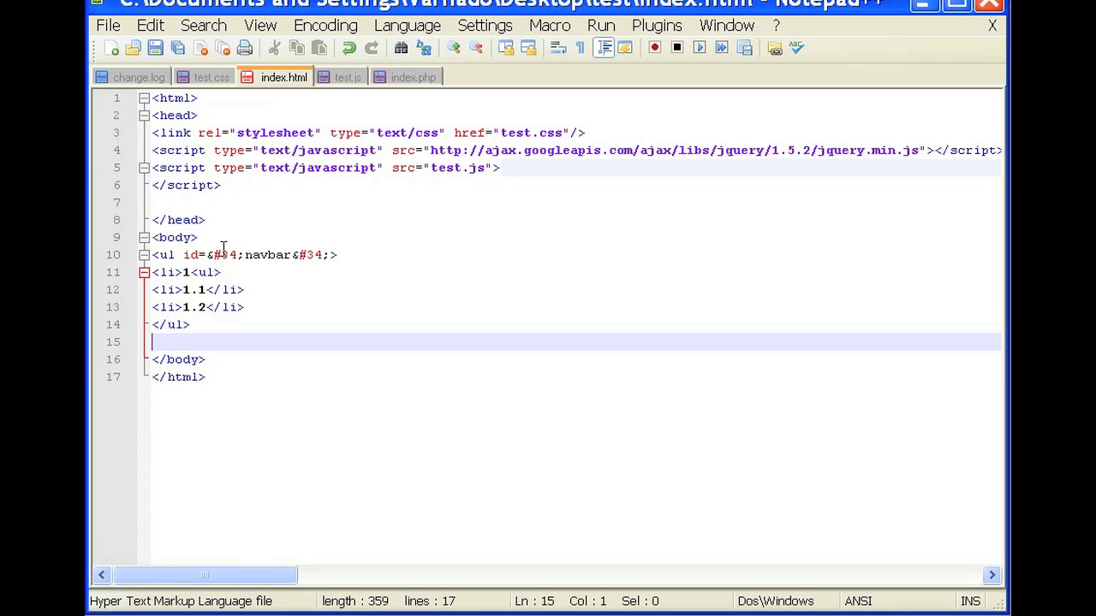
{"action": "type", "text": "</li>"}
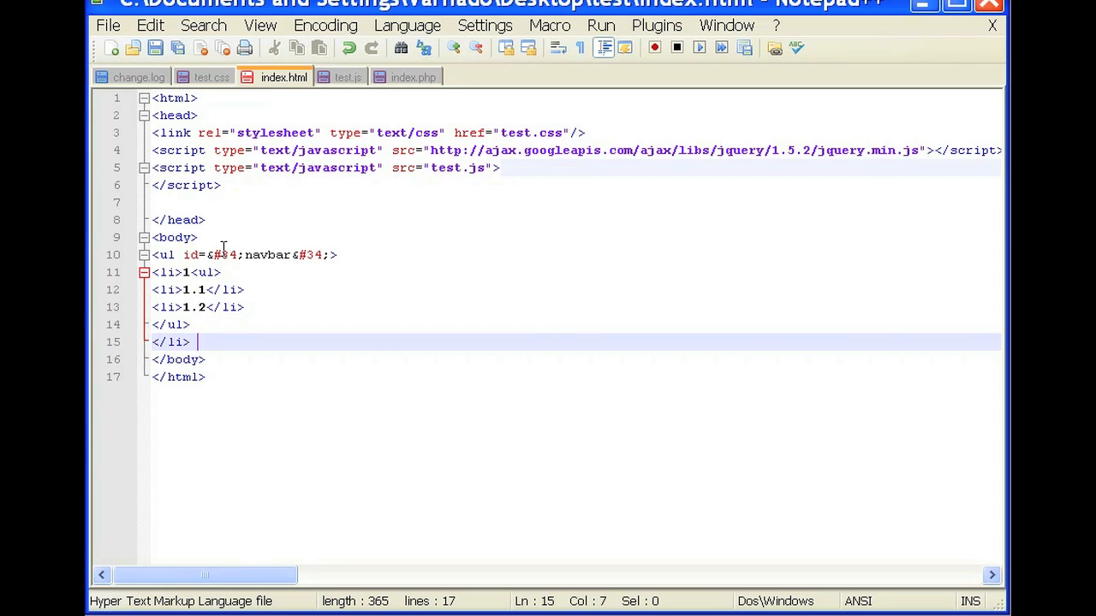
{"action": "key", "text": "Return"}
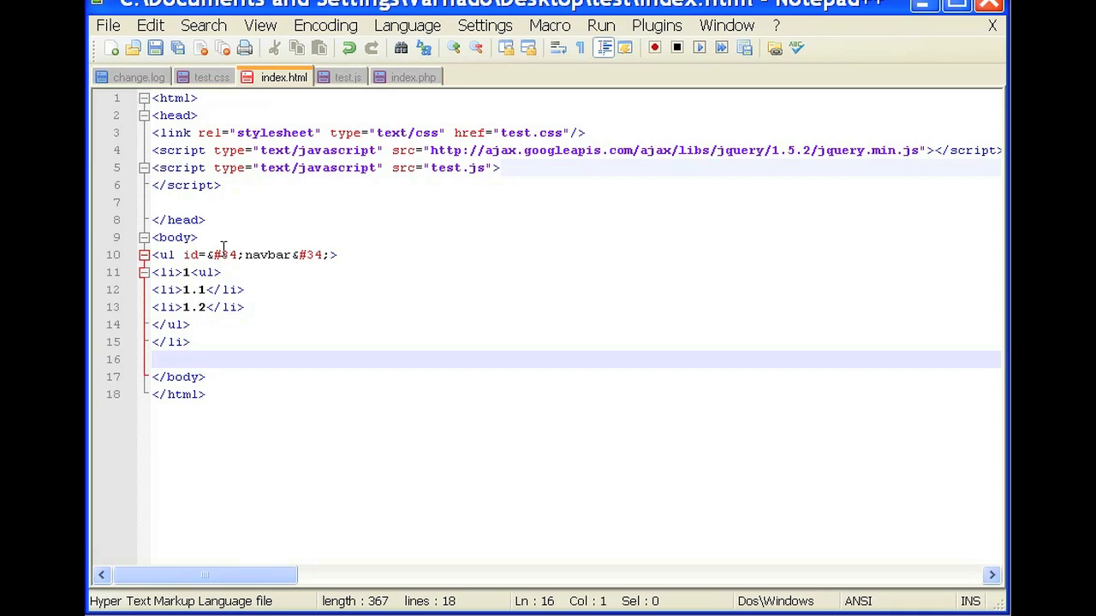
{"action": "type", "text": "<"}
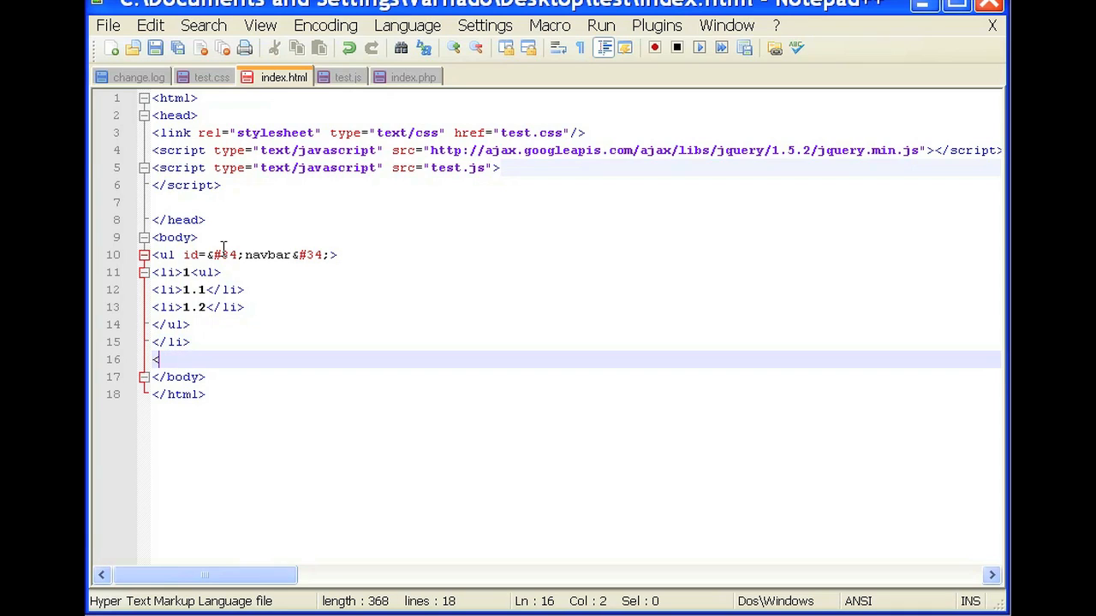
{"action": "type", "text": "/ul>"}
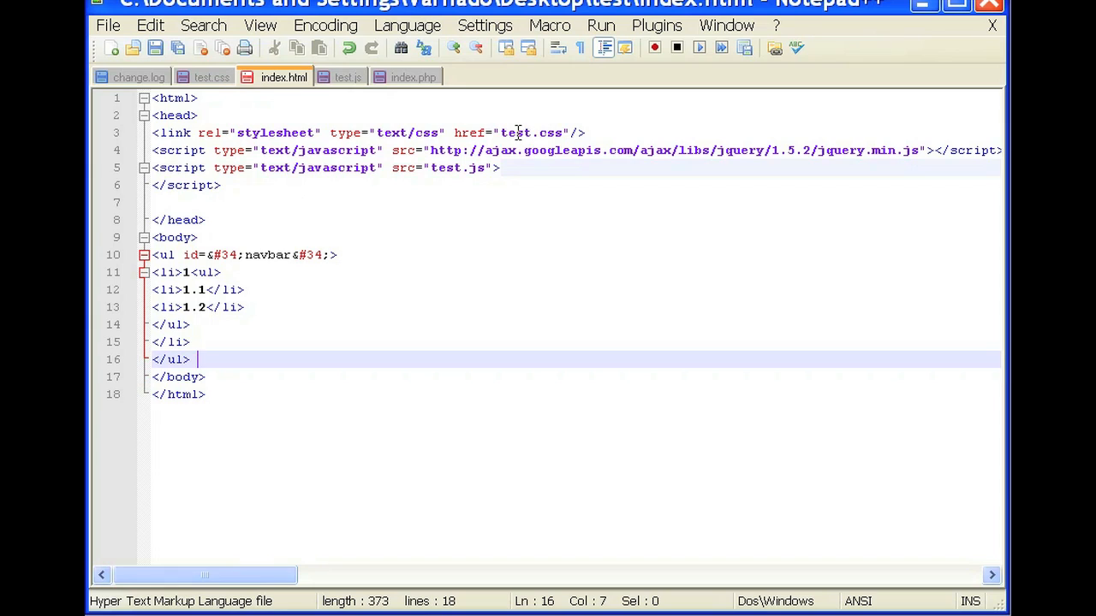
{"action": "mouse_move", "coordinate": [211, 77]}
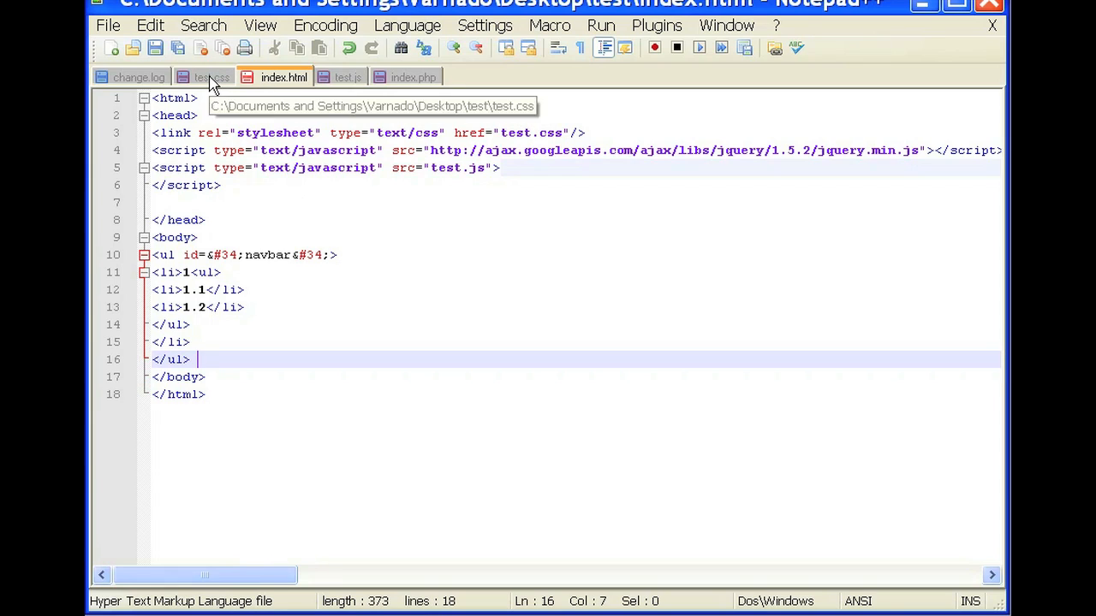
In test.css, write the #navbar ul li rule with padding-left:5px and close it.
{"action": "left_click", "coordinate": [209, 77]}
{"action": "type", "text": "padd"}
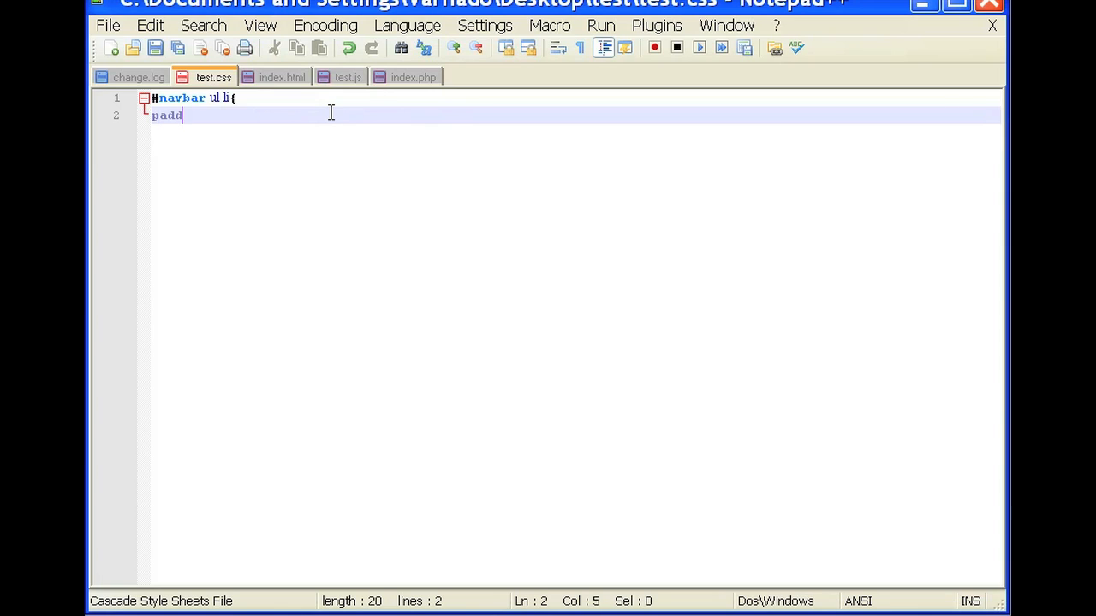
{"action": "type", "text": "ing-left:"}
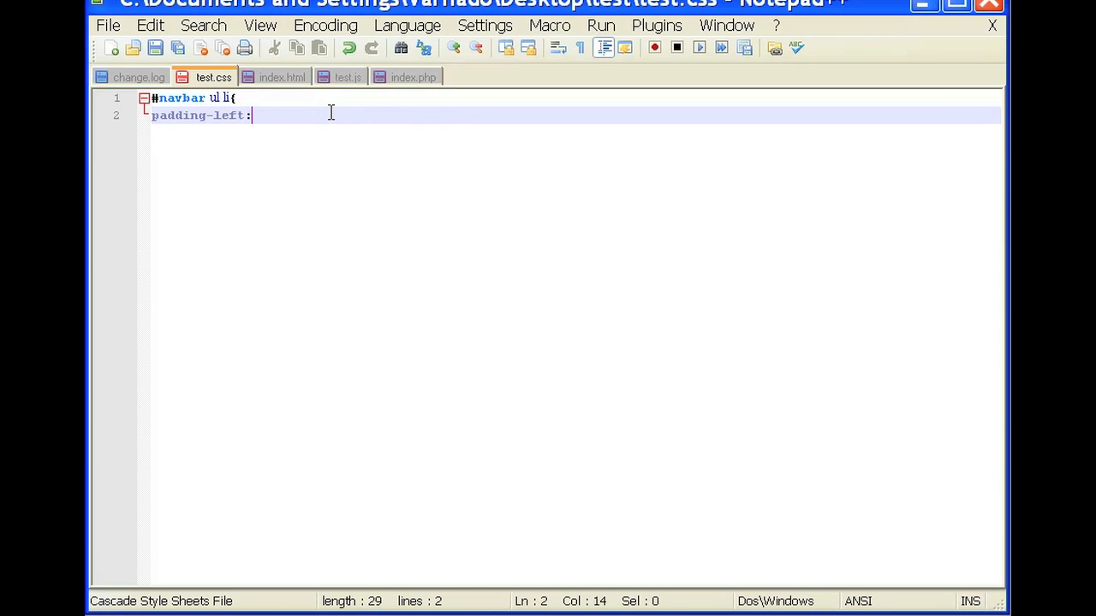
{"action": "type", "text": "5px;"}
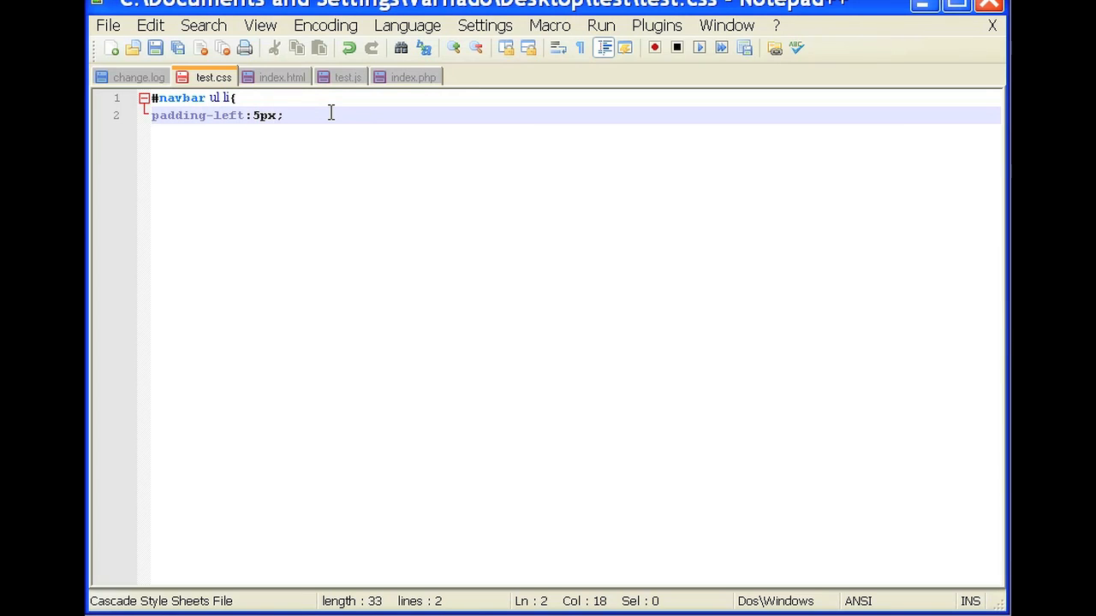
{"action": "key", "text": "Return"}
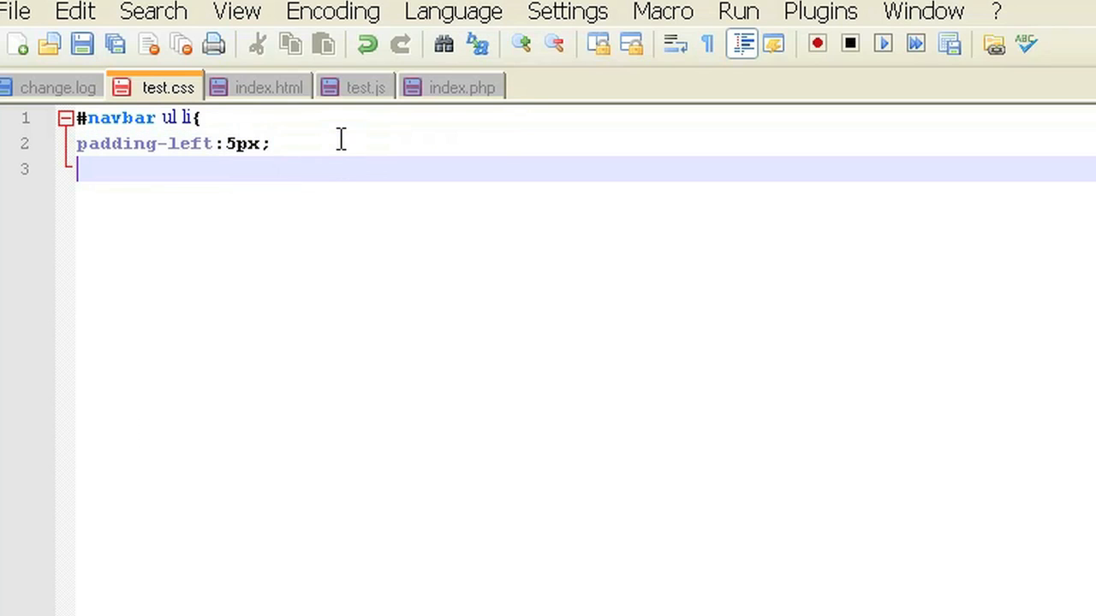
{"action": "type", "text": "}"}
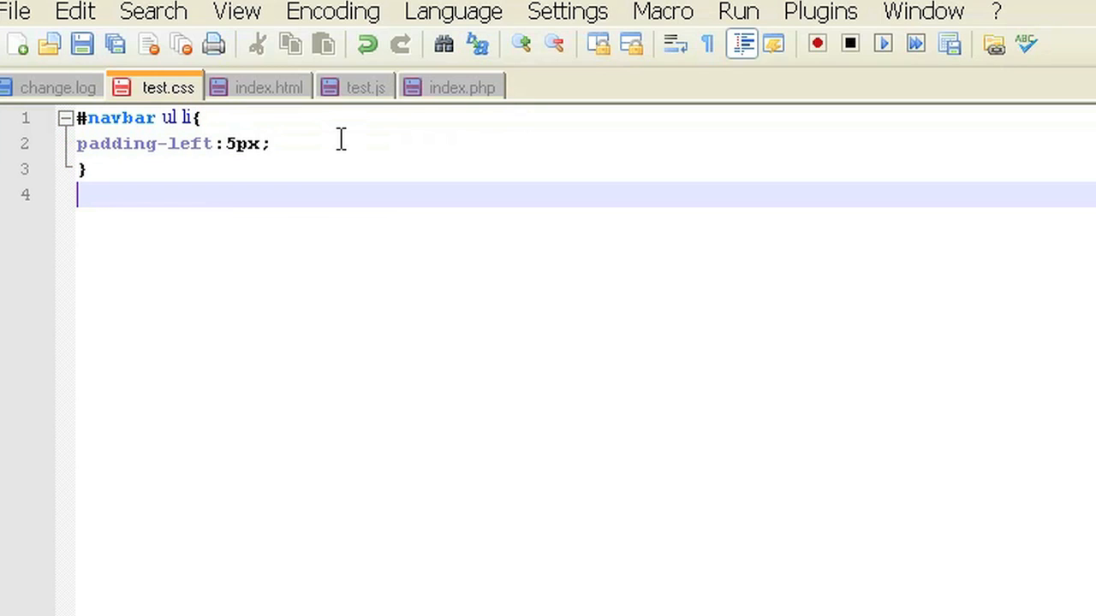
Open a #navbar ul li li rule and type its padding-left: declaration up to the colon.
{"action": "type", "text": "#va"}
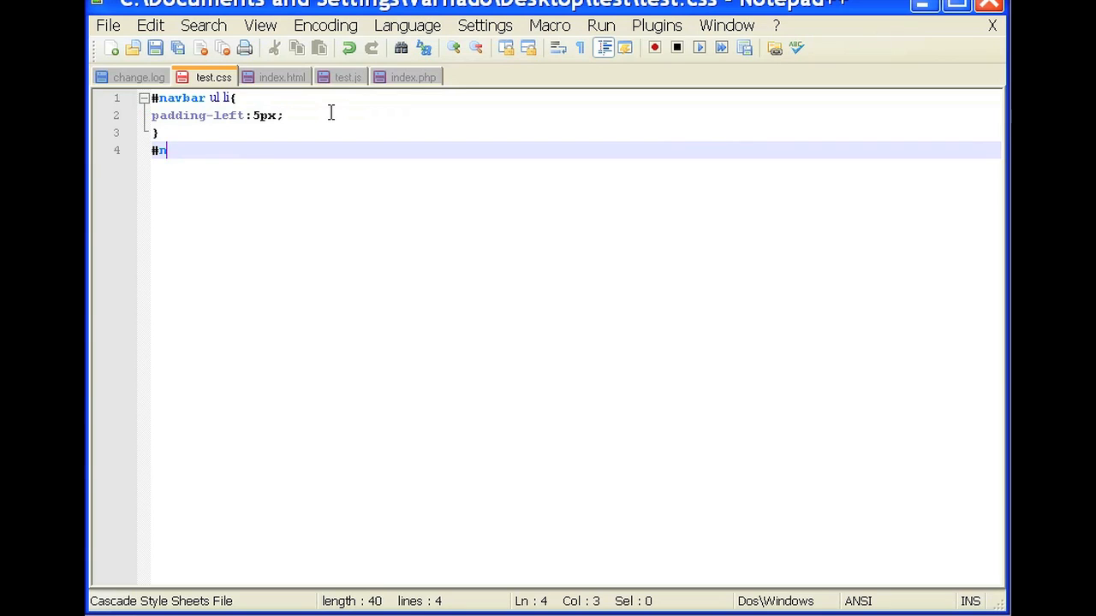
{"action": "type", "text": "avbar u"}
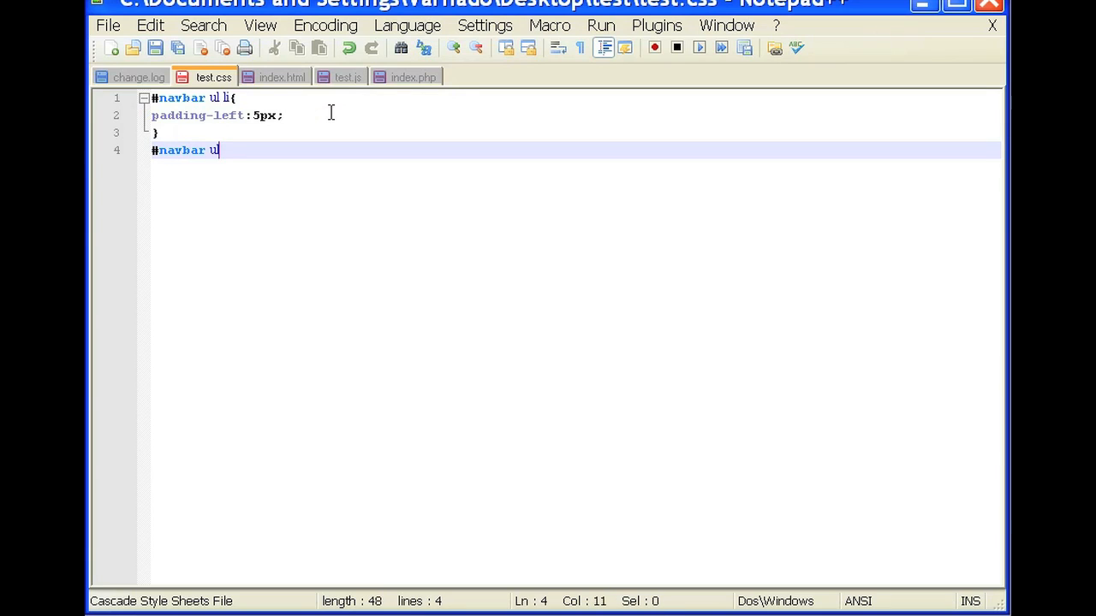
{"action": "type", "text": "li li{"}
{"action": "type", "text": "padding"}
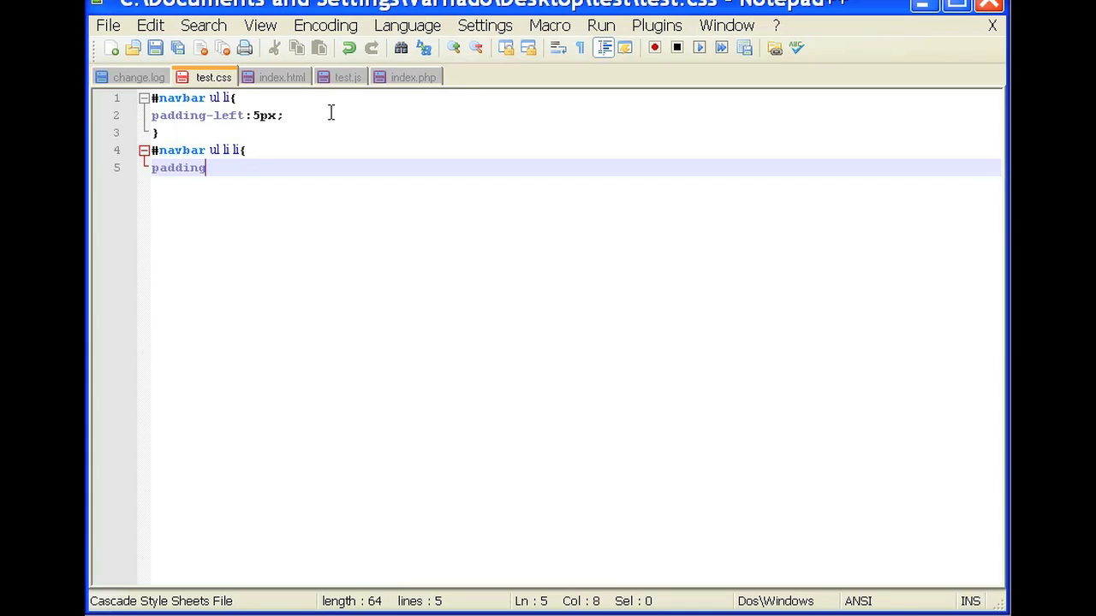
{"action": "type", "text": "-l"}
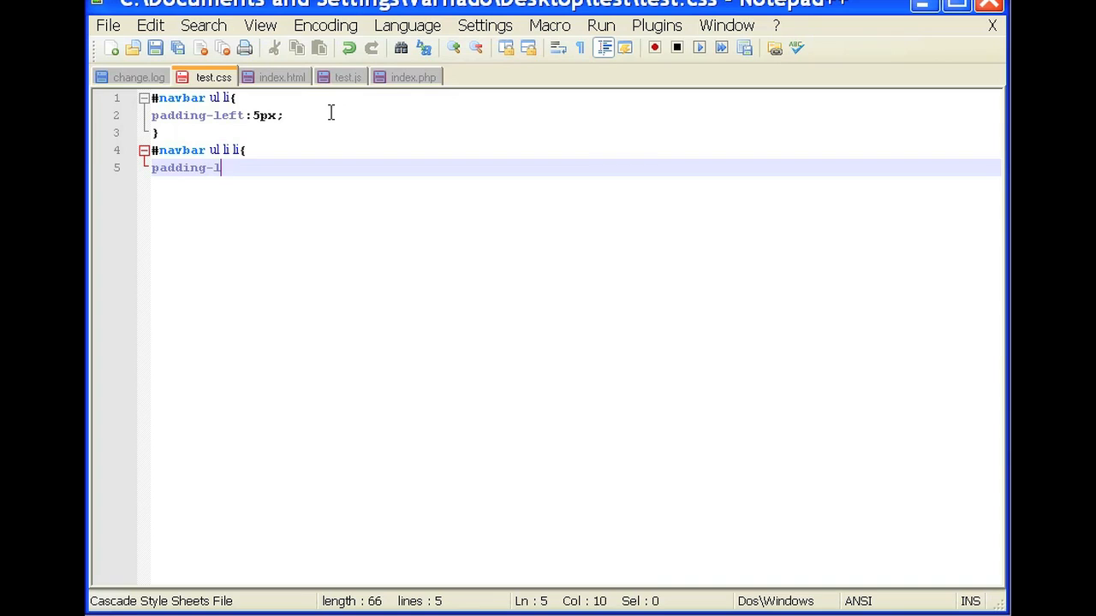
{"action": "type", "text": "eft:"}
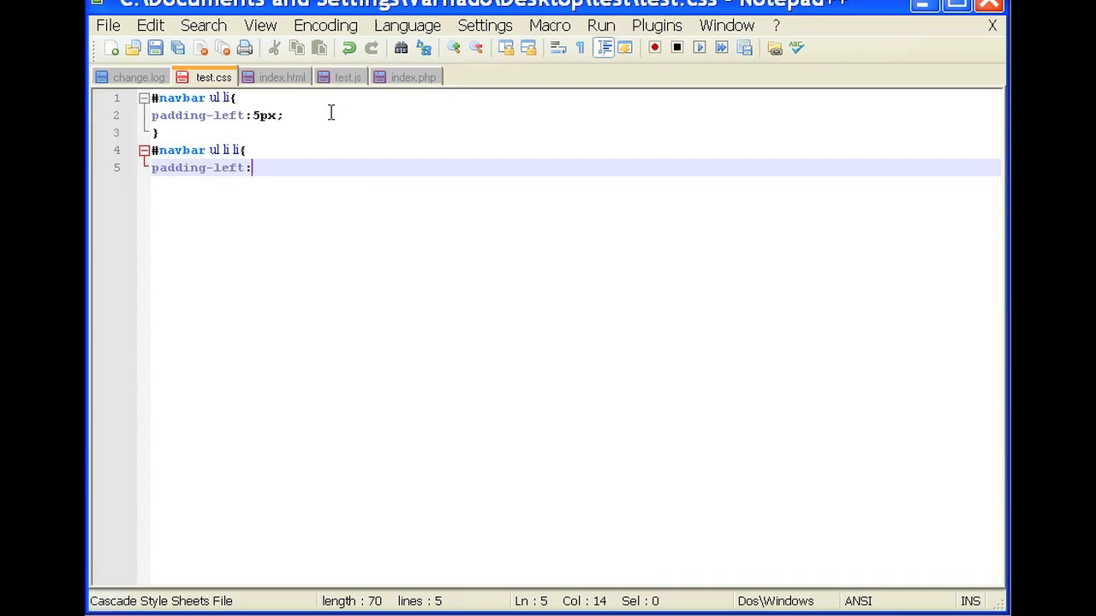